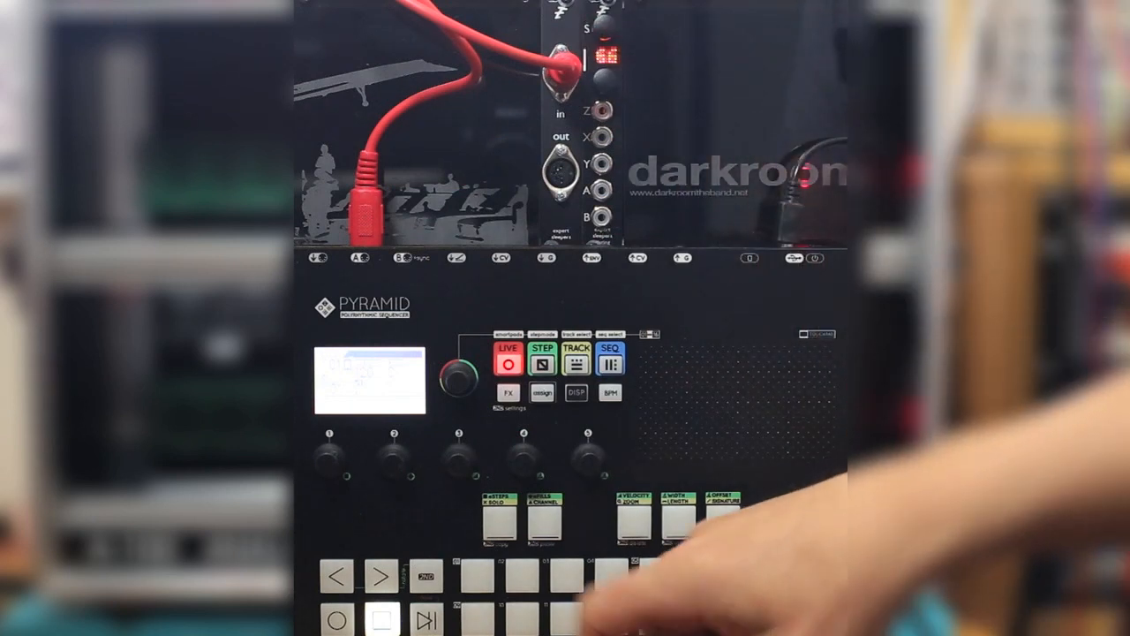
Start Pyramid playback so MIDI clock drives the Disting's A and B outputs.
left_click(520, 578)
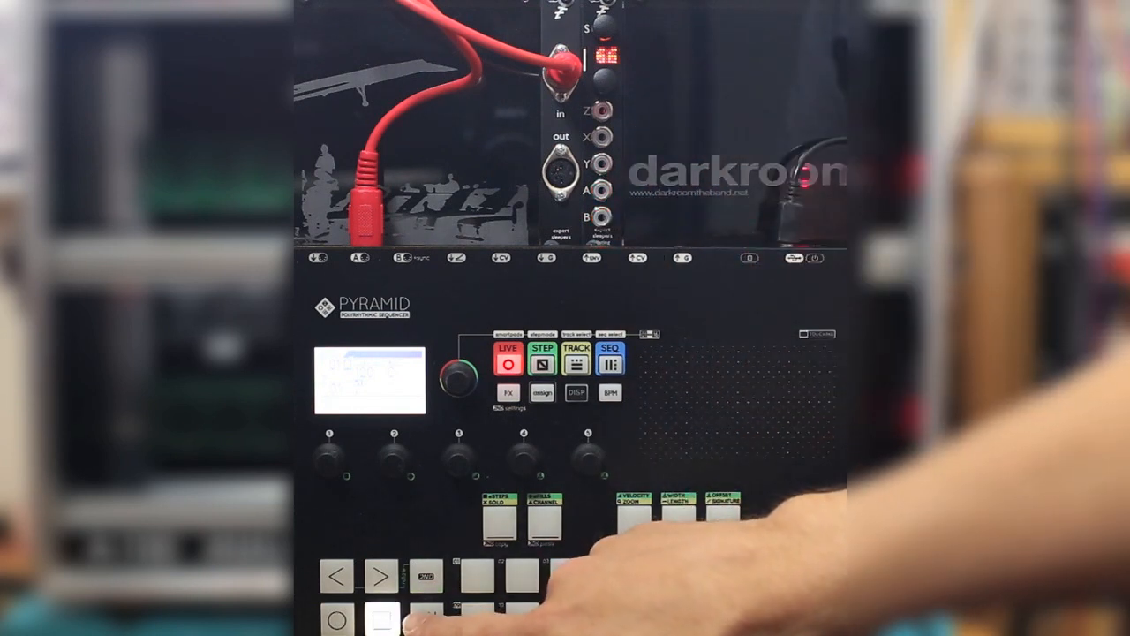
left_click(425, 618)
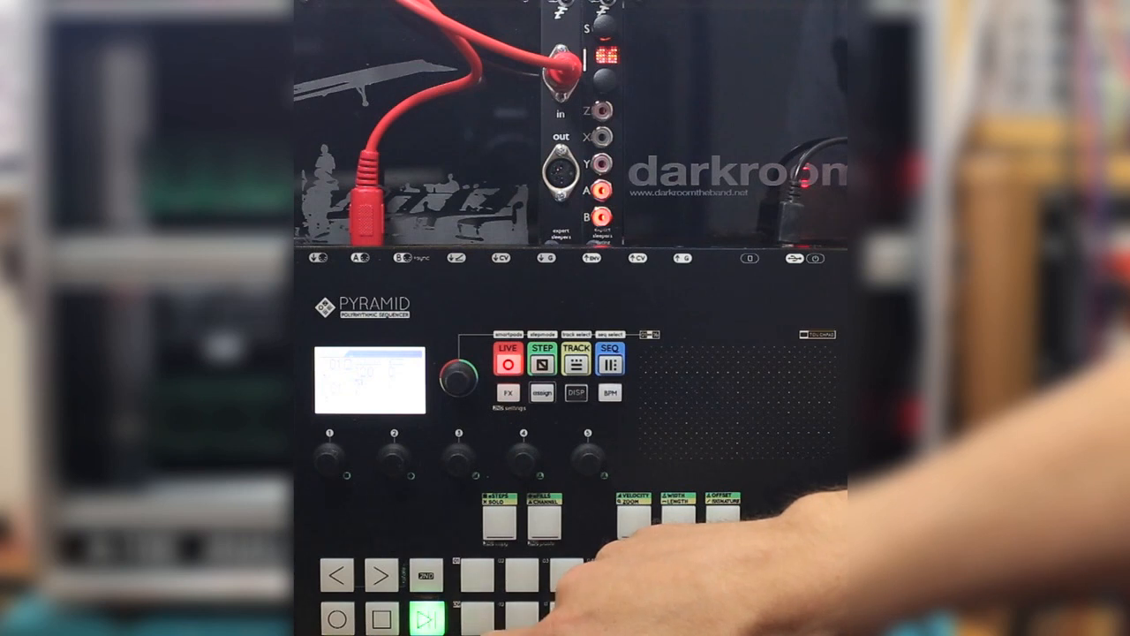